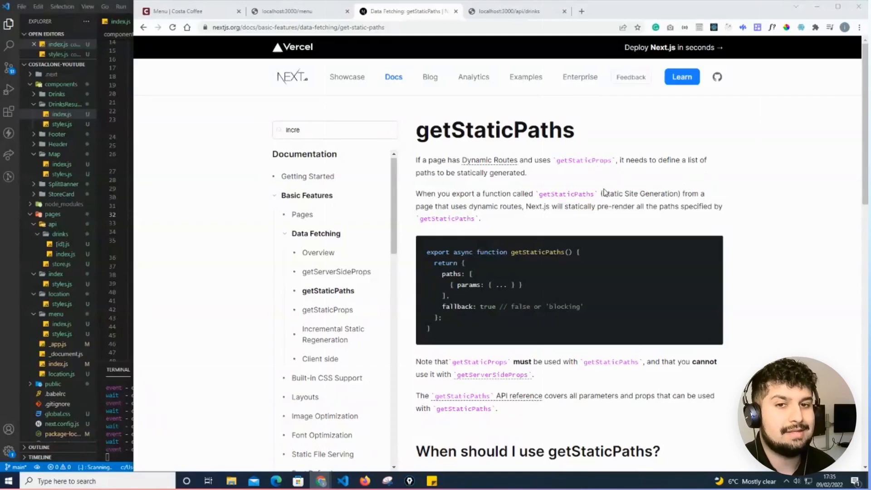
{"action": "mouse_move", "coordinate": [578, 176]}
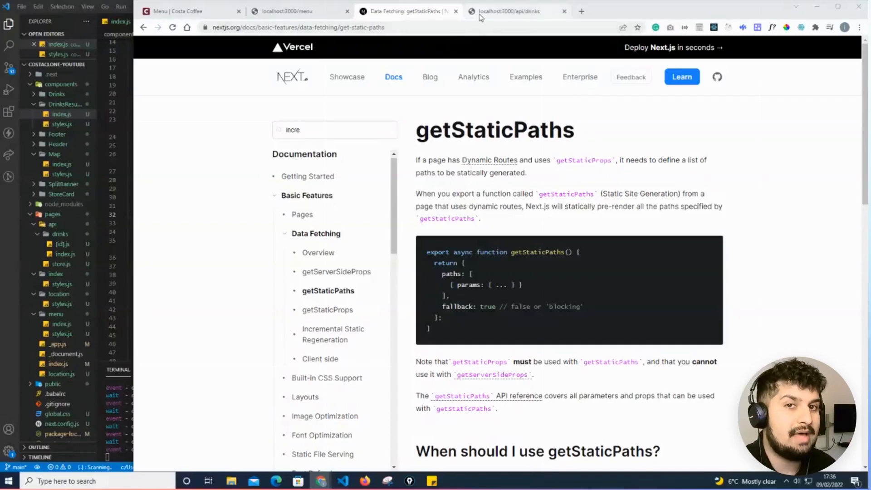
Load localhost:3000/api/drinks/27 to return the single Mint Infusion entry.
{"action": "left_click", "coordinate": [517, 11]}
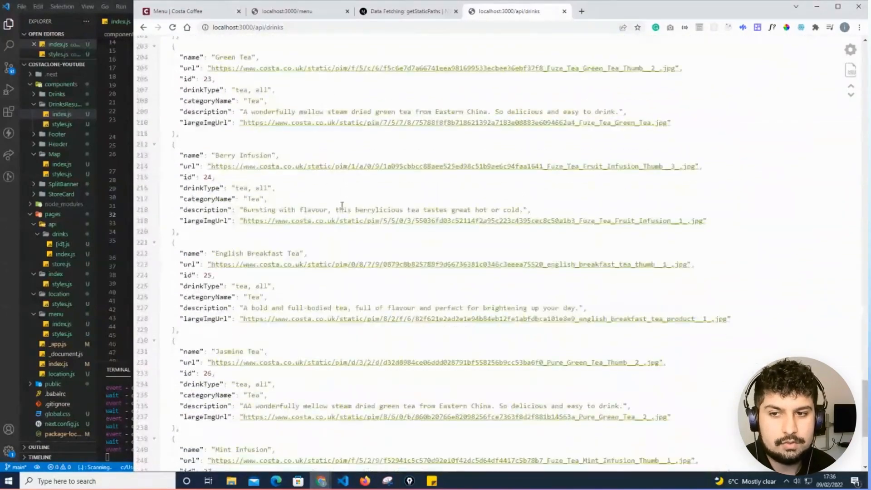
{"action": "scroll", "scroll_direction": "up", "scroll_amount": 3}
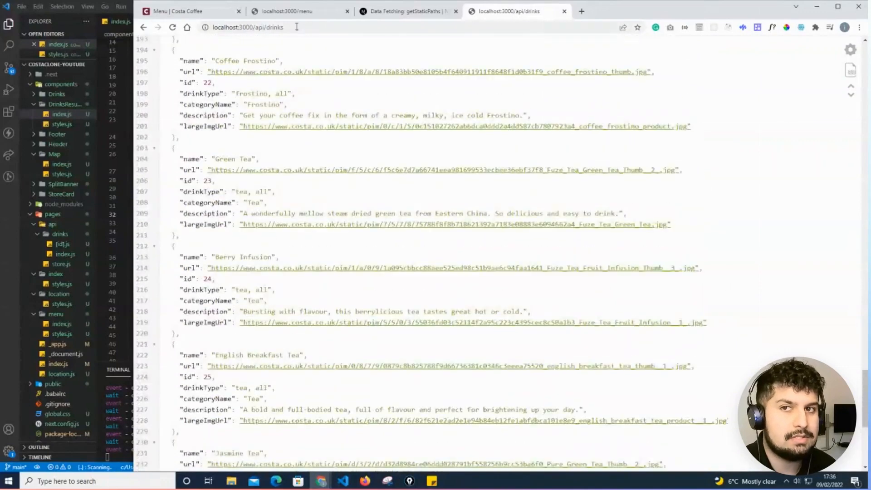
{"action": "left_click", "coordinate": [247, 26]}
{"action": "type", "text": "/27"}
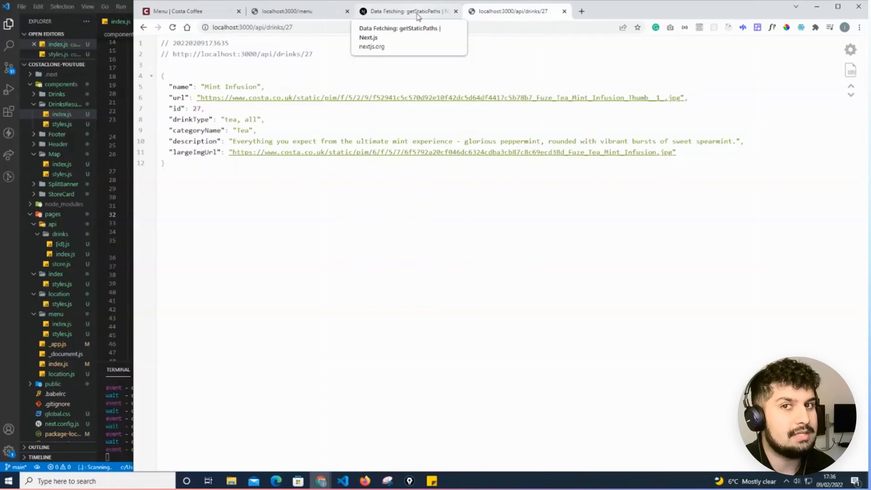
Review the getStaticPaths page down to when and where getStaticPaths runs.
{"action": "left_click", "coordinate": [405, 11]}
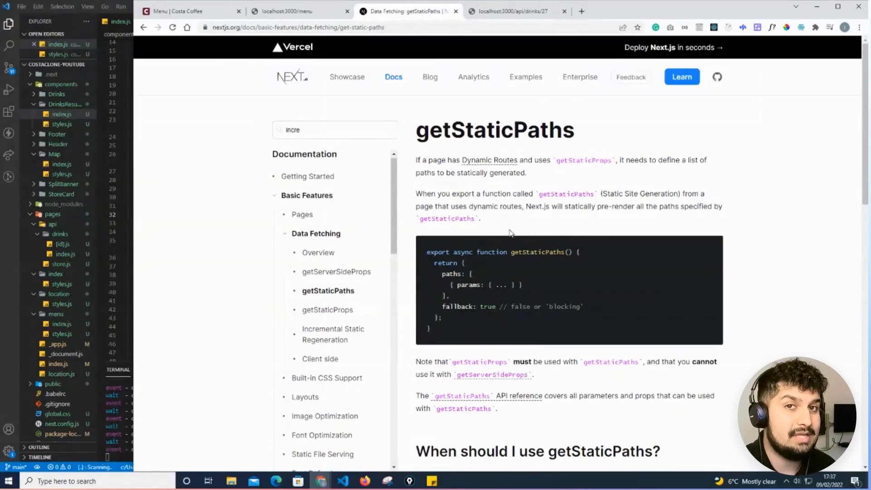
{"action": "scroll", "scroll_direction": "down", "scroll_amount": 3}
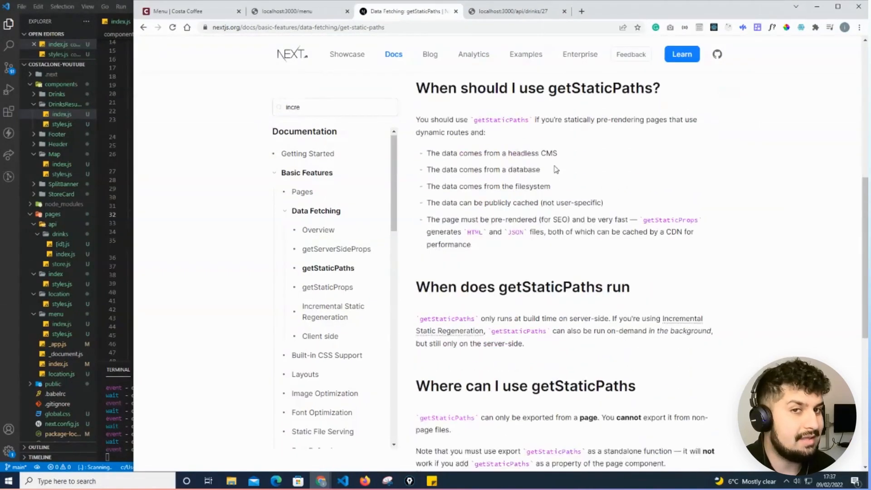
{"action": "mouse_move", "coordinate": [603, 121]}
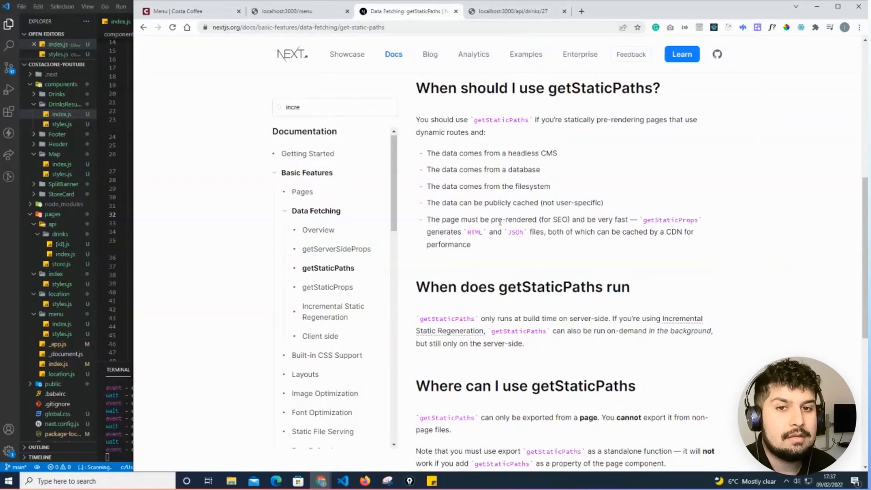
{"action": "scroll", "scroll_direction": "down", "scroll_amount": 3}
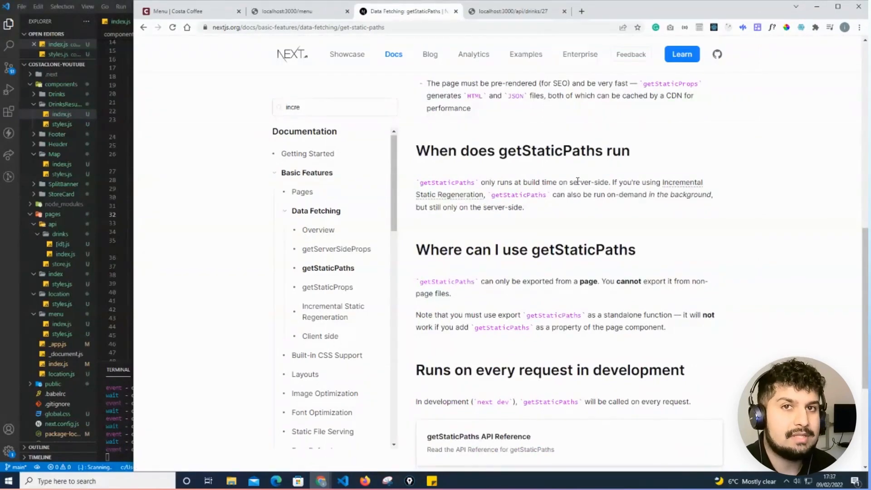
{"action": "mouse_move", "coordinate": [655, 191]}
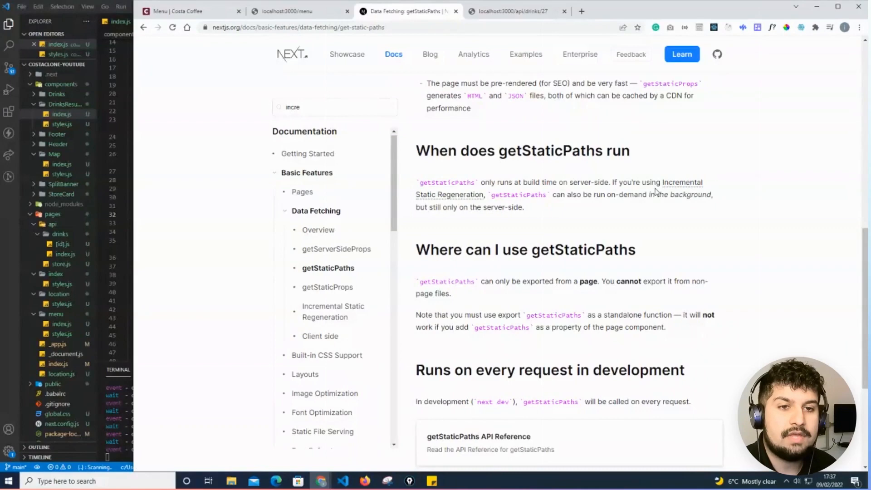
{"action": "mouse_move", "coordinate": [450, 194]}
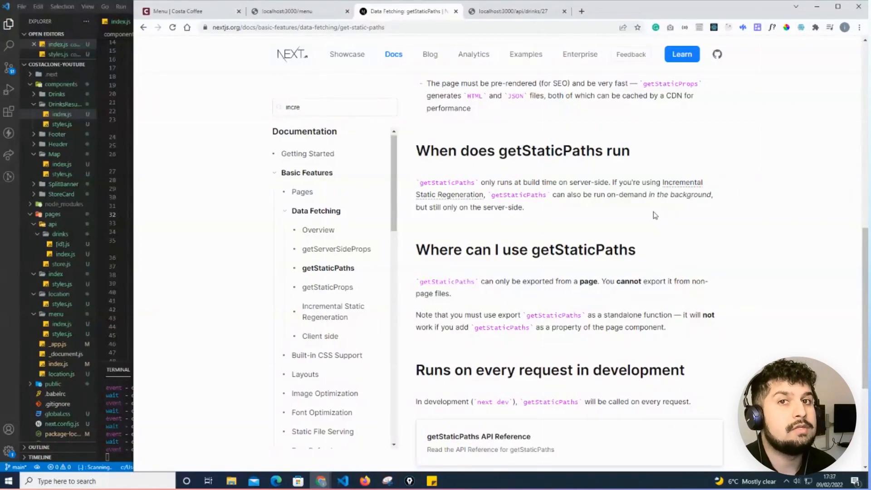
{"action": "mouse_move", "coordinate": [593, 228]}
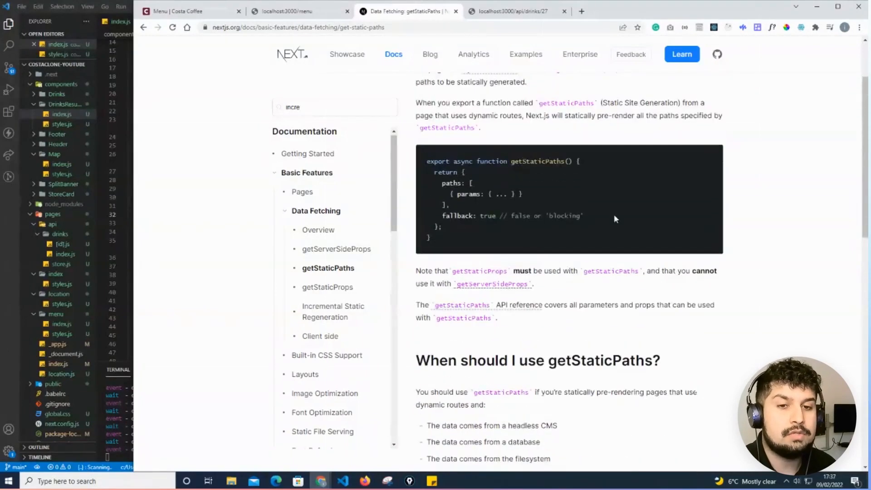
{"action": "mouse_move", "coordinate": [524, 261]}
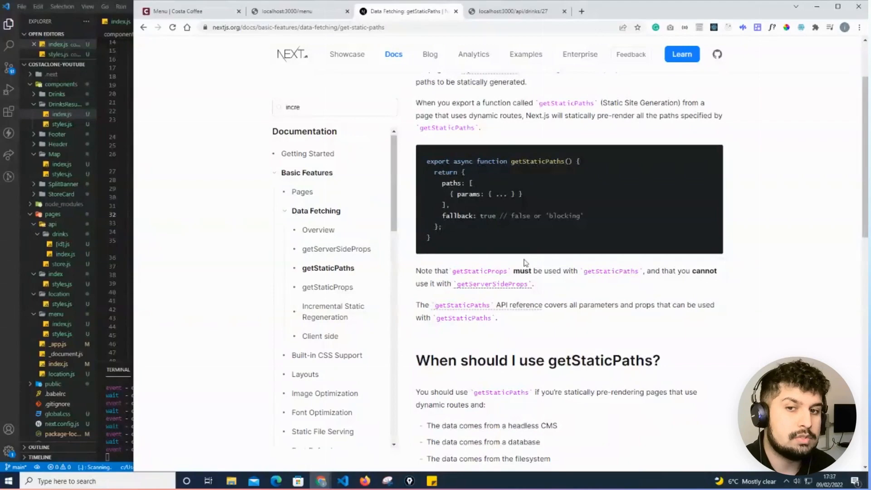
{"action": "mouse_move", "coordinate": [328, 288]}
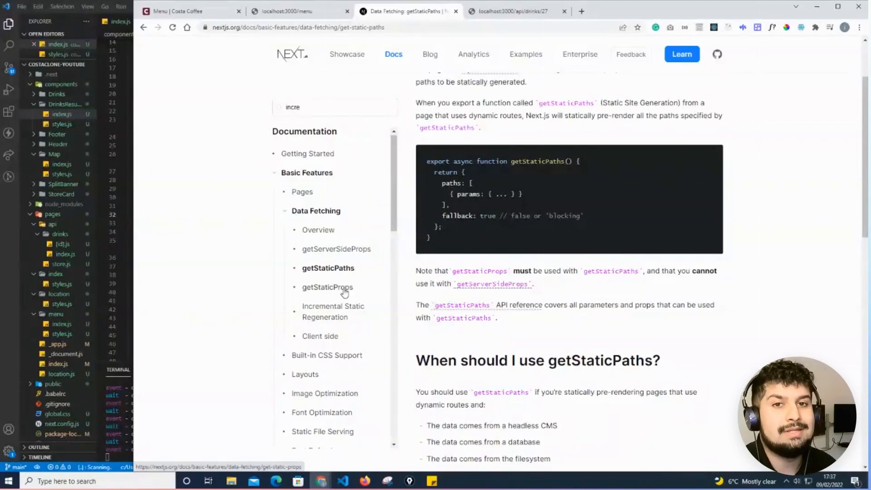
Read the getStaticProps page to 'when to use getStaticProps', checking drink 13 in the API.
{"action": "left_click", "coordinate": [328, 287]}
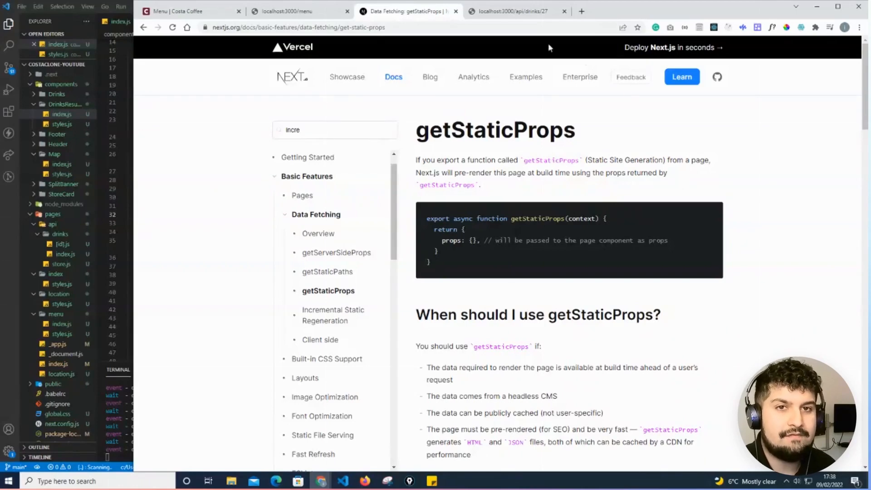
{"action": "left_click", "coordinate": [511, 11]}
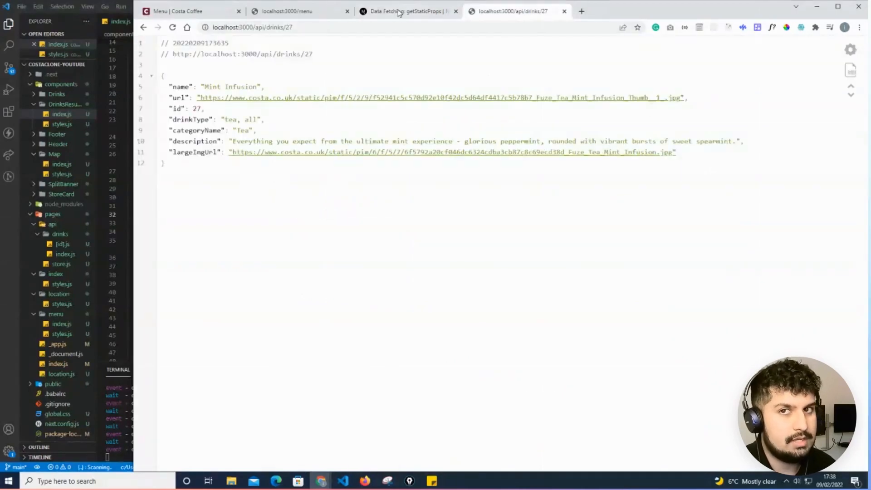
{"action": "left_click", "coordinate": [409, 11]}
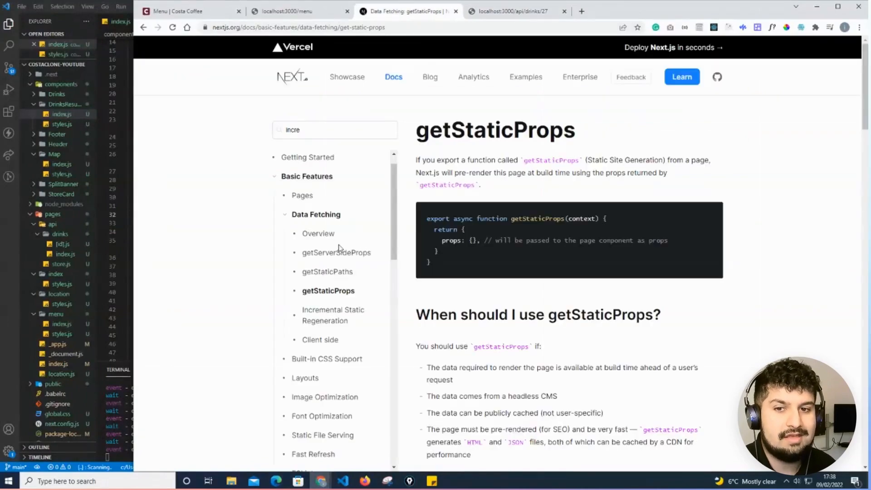
{"action": "scroll", "scroll_direction": "down", "scroll_amount": 3}
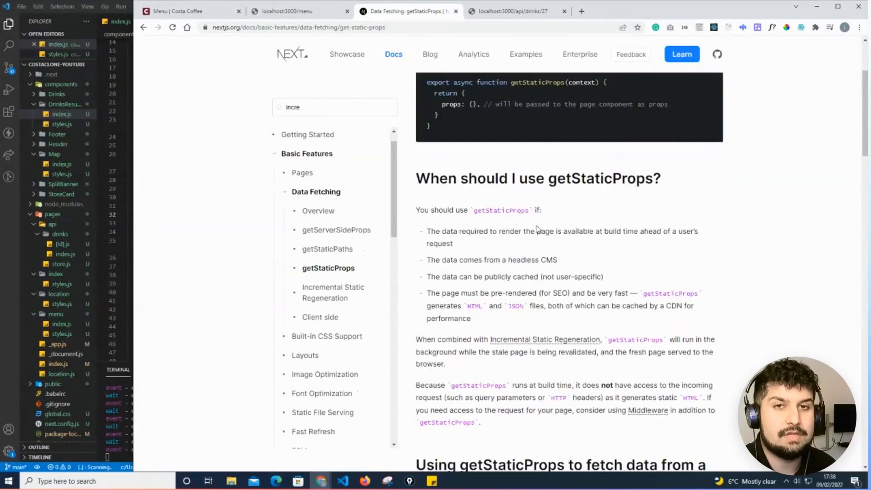
{"action": "scroll", "scroll_direction": "down", "scroll_amount": 3}
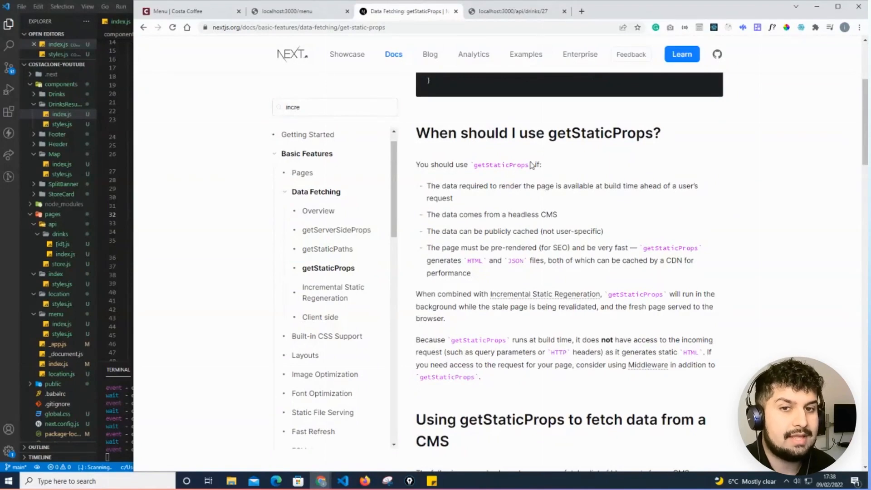
{"action": "mouse_move", "coordinate": [519, 187]}
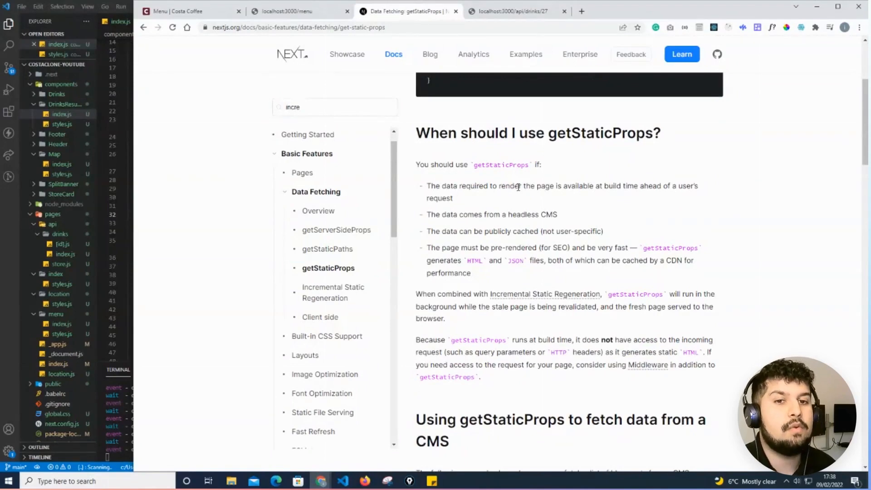
{"action": "mouse_move", "coordinate": [631, 199]}
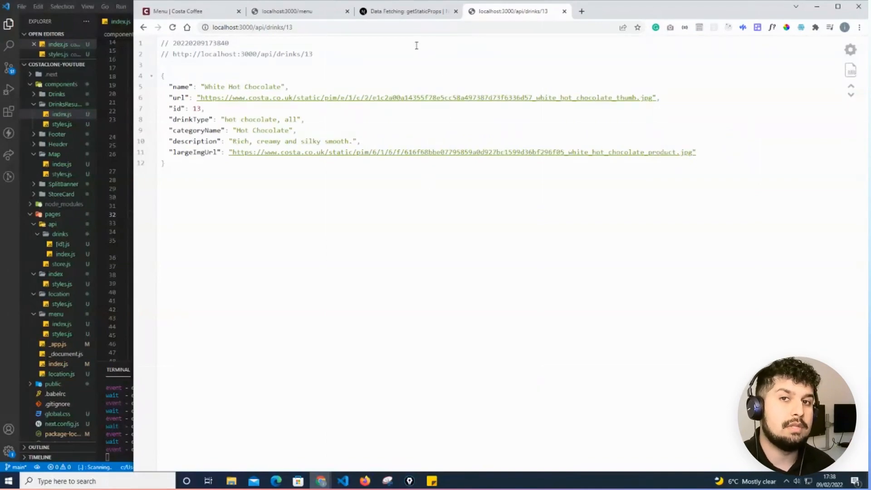
Load localhost:3000/menu/13, which comes back as a 404 page.
{"action": "left_click", "coordinate": [286, 11]}
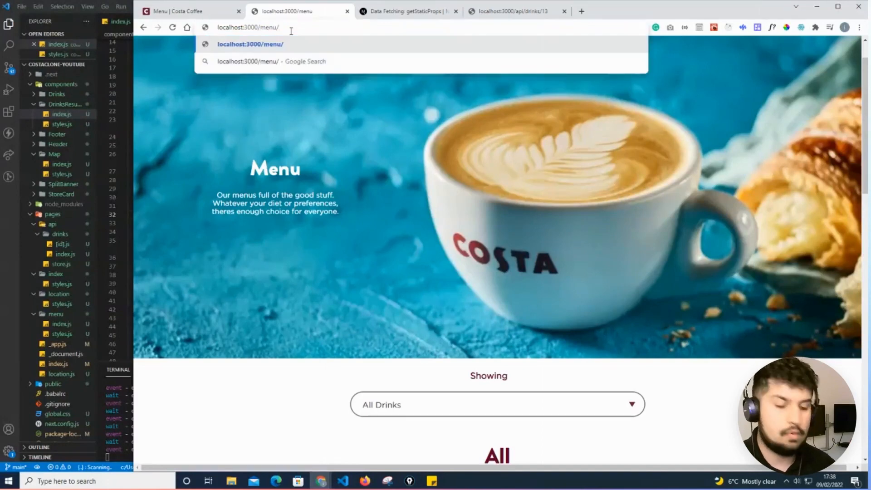
{"action": "type", "text": "13"}
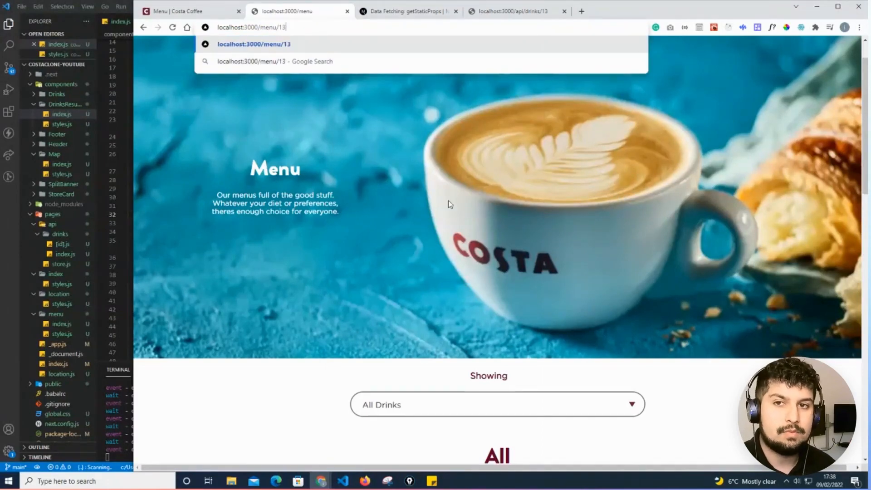
{"action": "scroll", "scroll_direction": "down", "scroll_amount": 3}
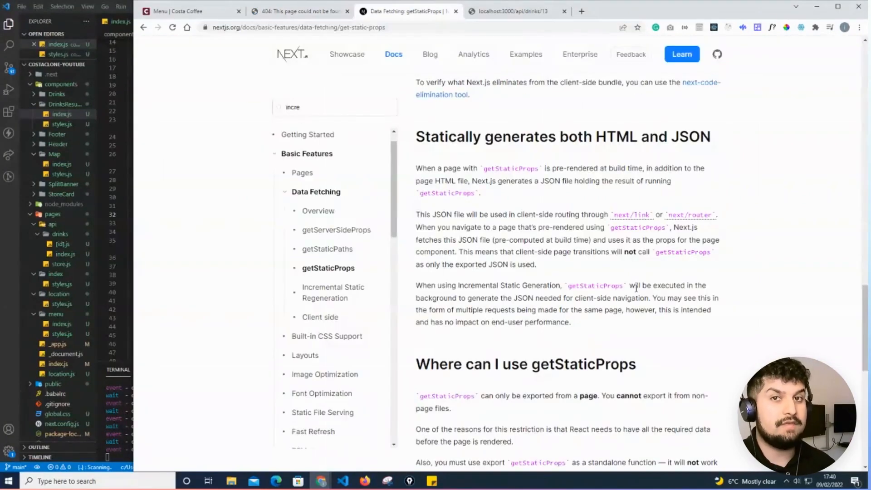
{"action": "mouse_move", "coordinate": [382, 234]}
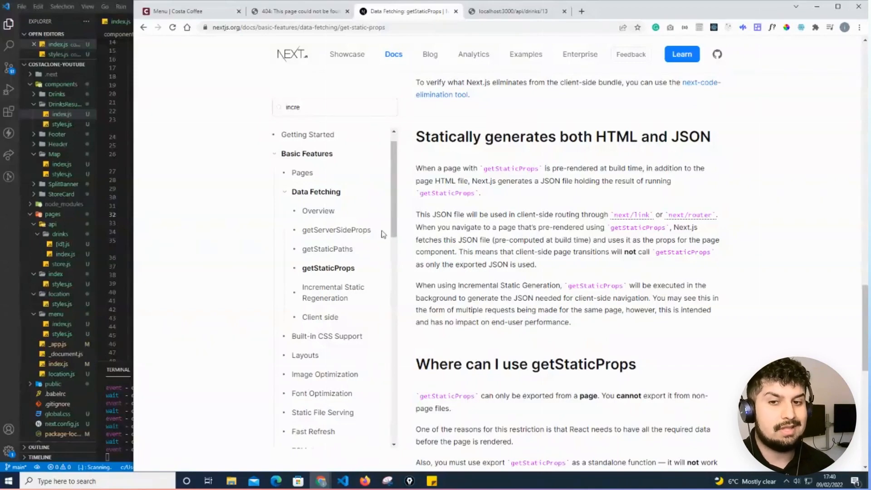
{"action": "mouse_move", "coordinate": [328, 249]}
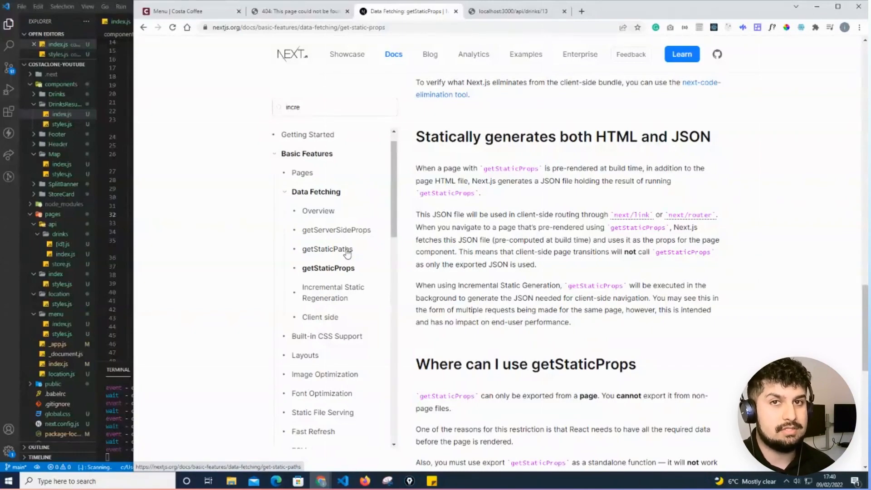
{"action": "mouse_move", "coordinate": [340, 278]}
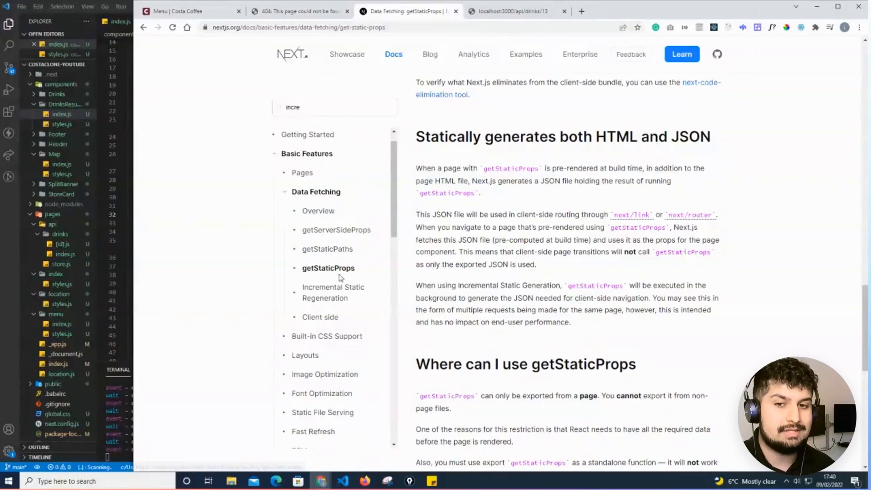
{"action": "mouse_move", "coordinate": [328, 268]}
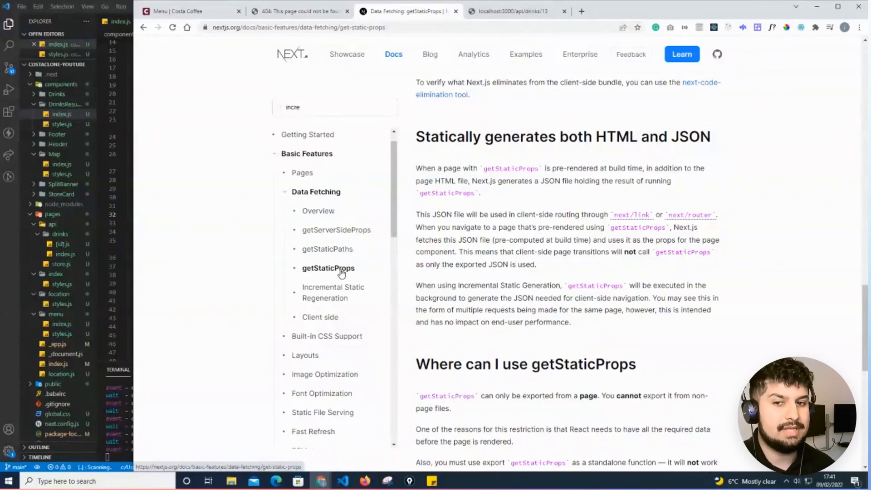
{"action": "scroll", "scroll_direction": "down", "scroll_amount": 3}
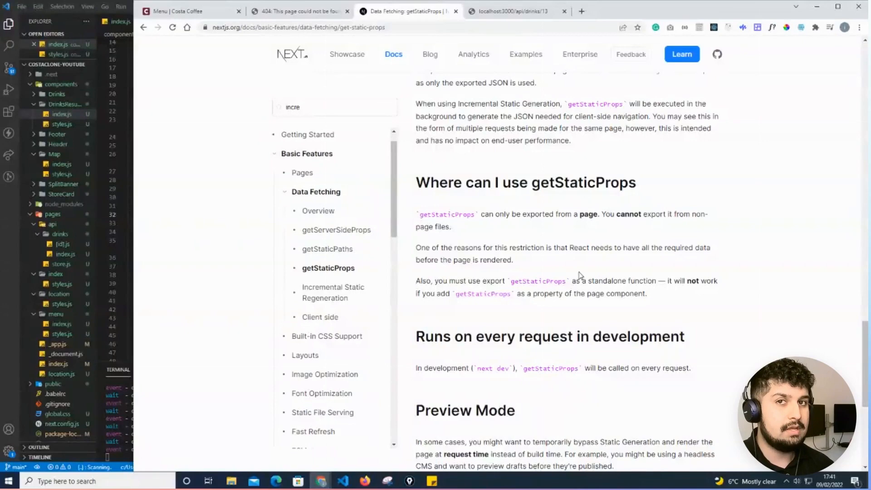
{"action": "mouse_move", "coordinate": [295, 63]}
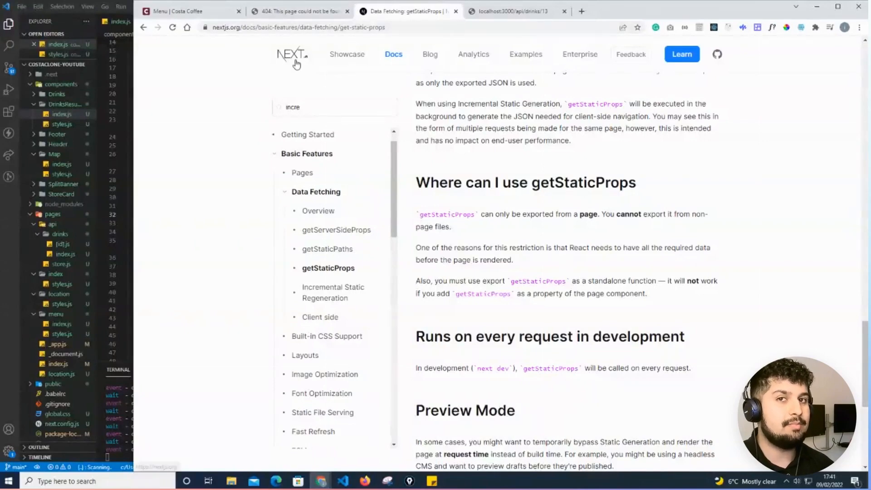
{"action": "mouse_move", "coordinate": [291, 53]}
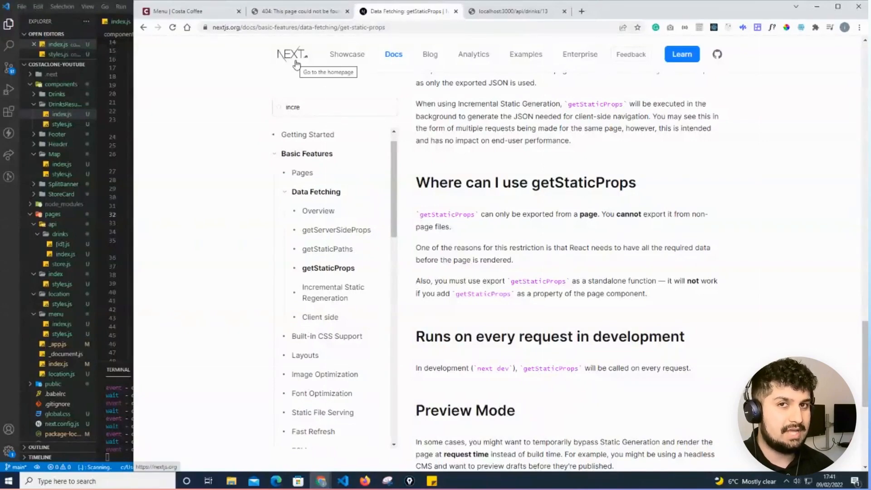
{"action": "mouse_move", "coordinate": [320, 79]}
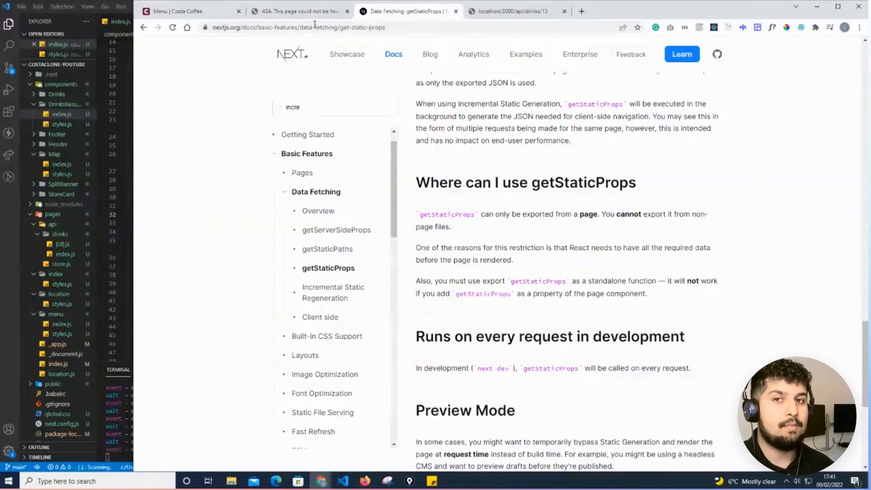
{"action": "left_click", "coordinate": [300, 11]}
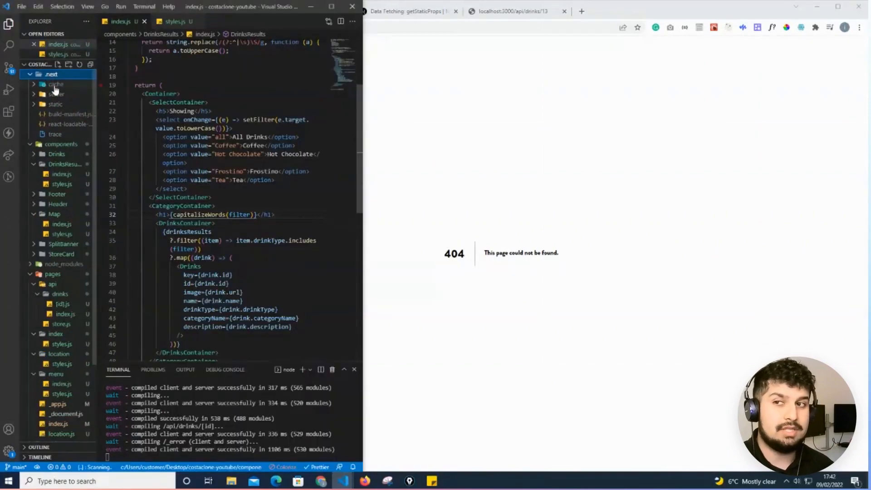
Expand the .next cache folder and its server pages showing menu.js and api.
{"action": "left_click", "coordinate": [55, 83]}
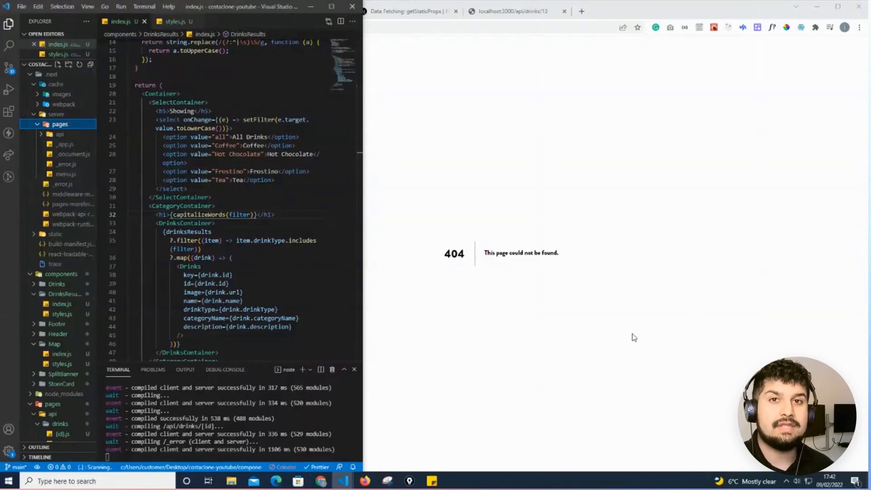
{"action": "mouse_move", "coordinate": [584, 229]}
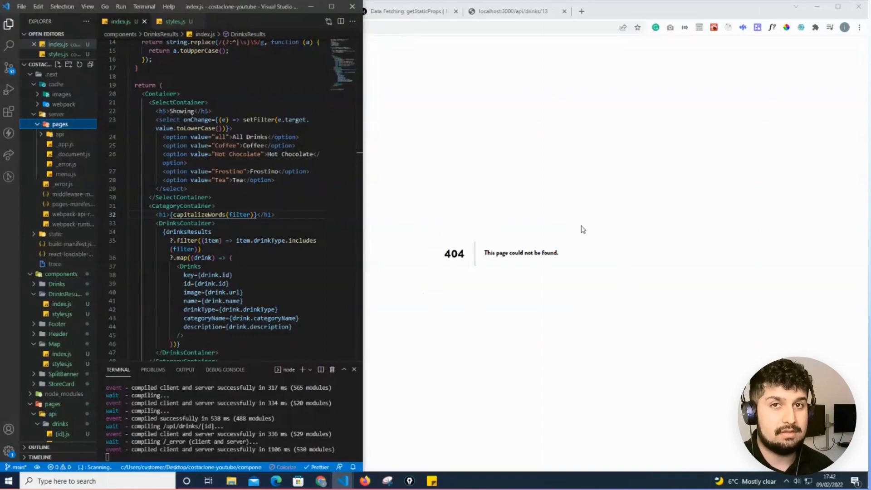
{"action": "mouse_move", "coordinate": [586, 234]}
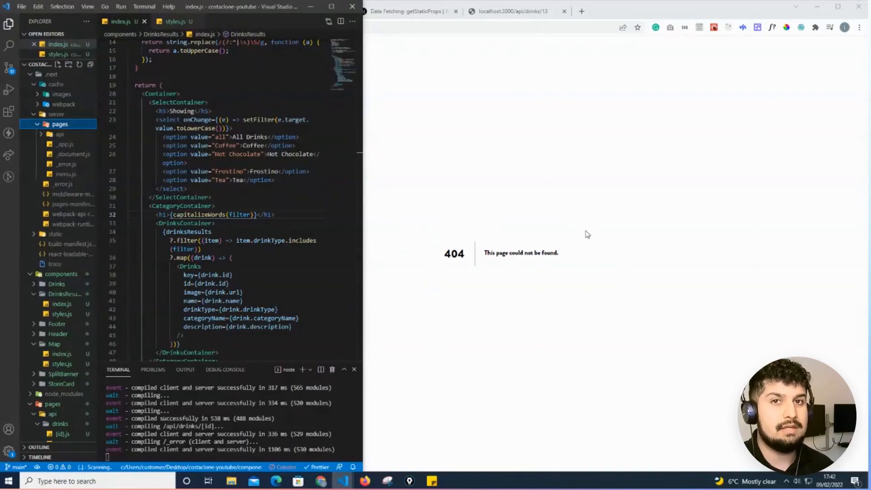
{"action": "mouse_move", "coordinate": [601, 283]}
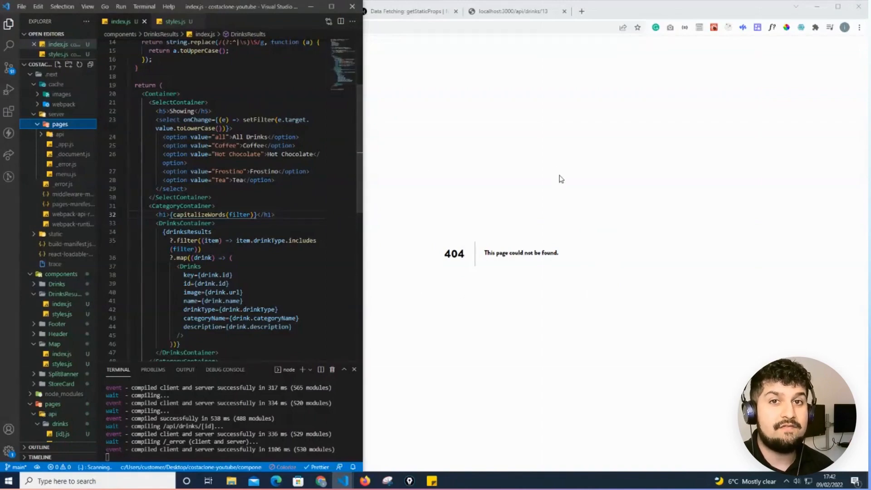
{"action": "mouse_move", "coordinate": [507, 279]}
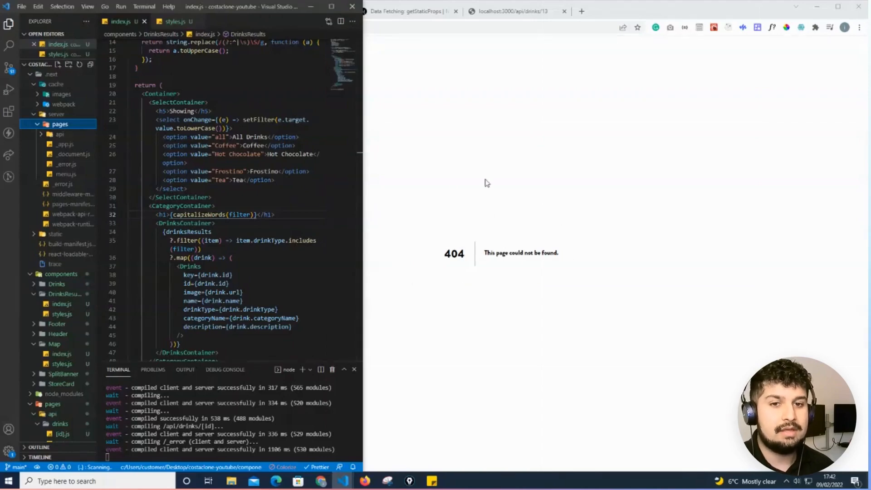
{"action": "mouse_move", "coordinate": [406, 317]}
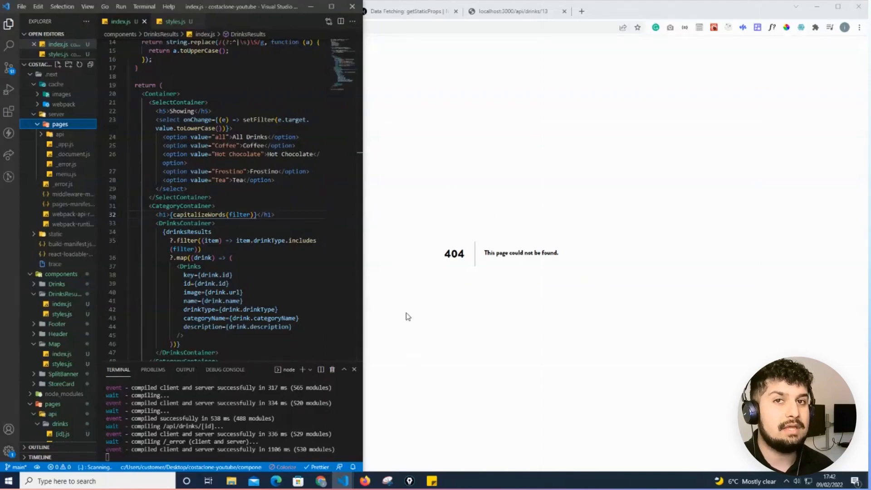
{"action": "mouse_move", "coordinate": [406, 225]}
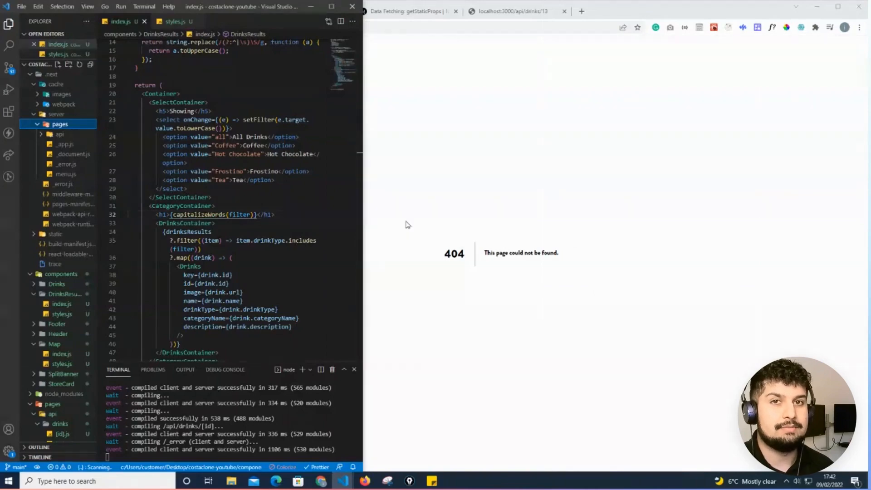
{"action": "mouse_move", "coordinate": [543, 212]}
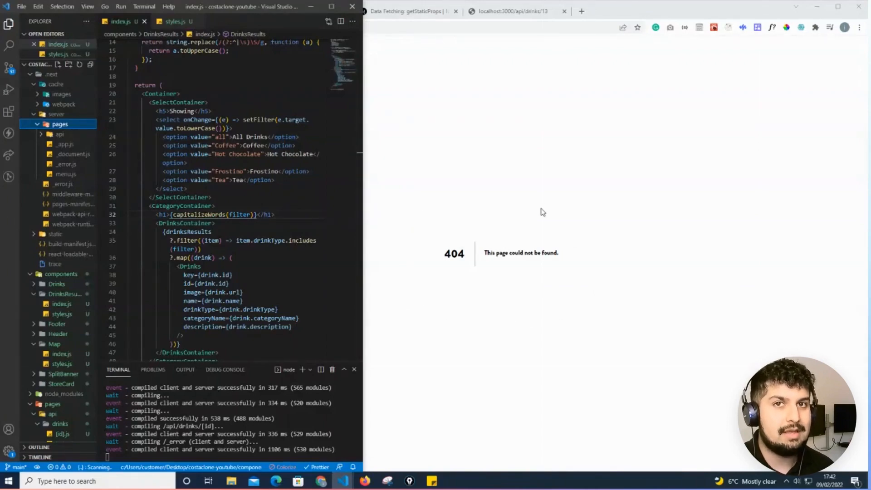
{"action": "mouse_move", "coordinate": [438, 292]}
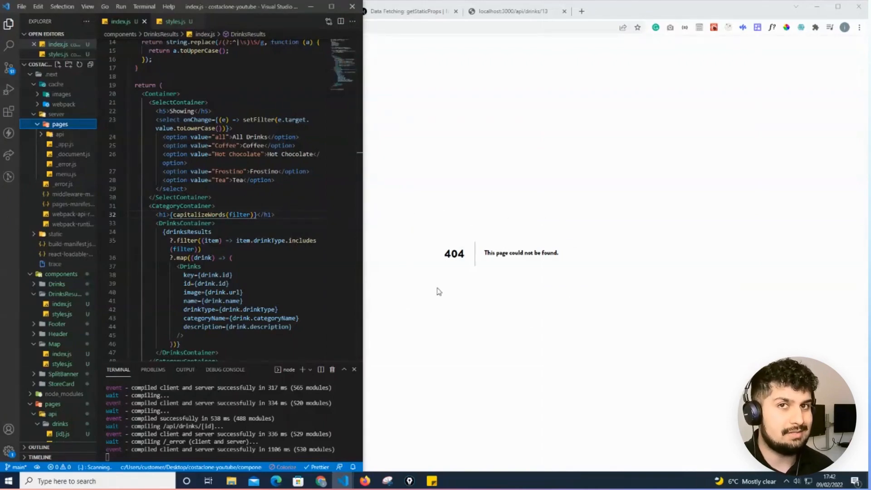